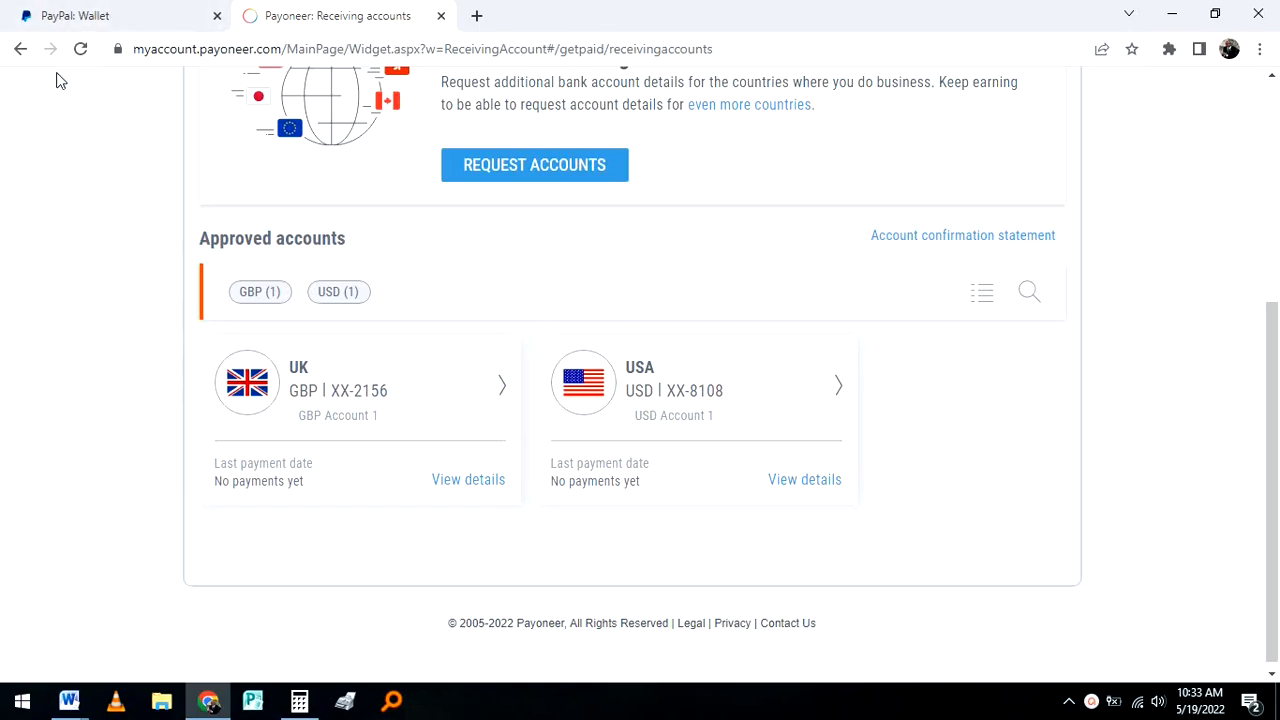
pyautogui.moveTo(62, 78)
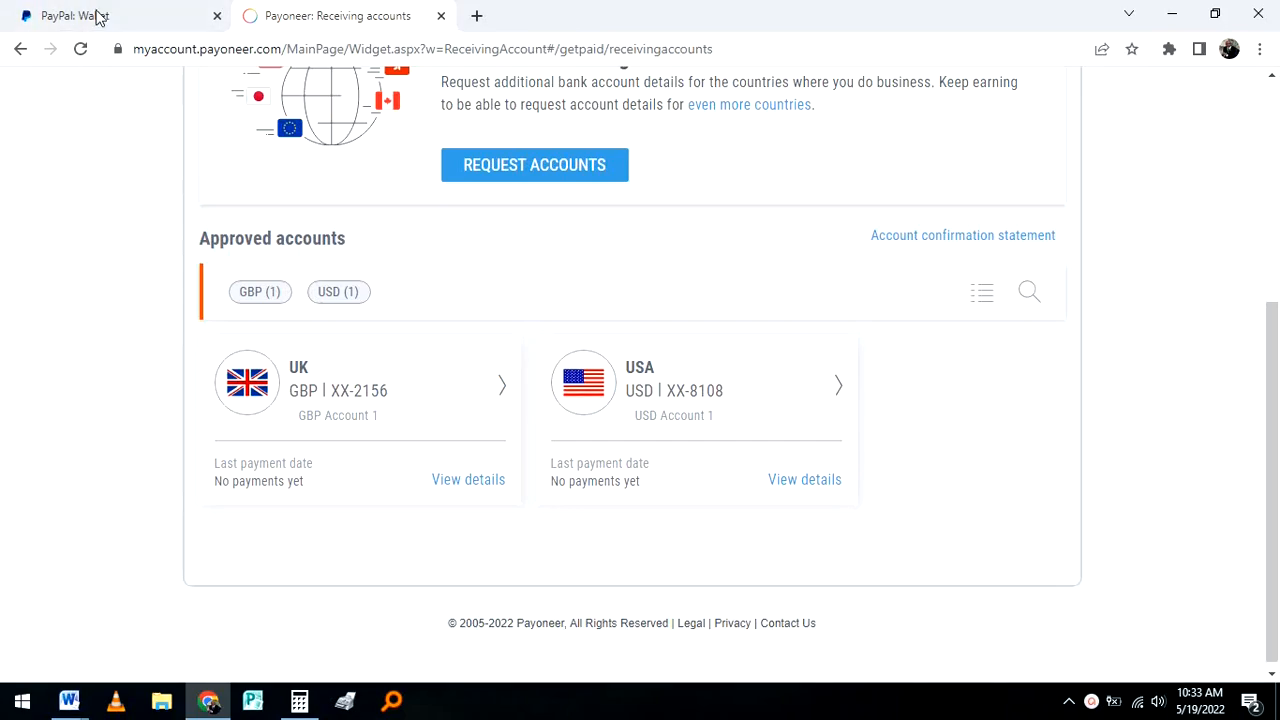
pyautogui.moveTo(66, 76)
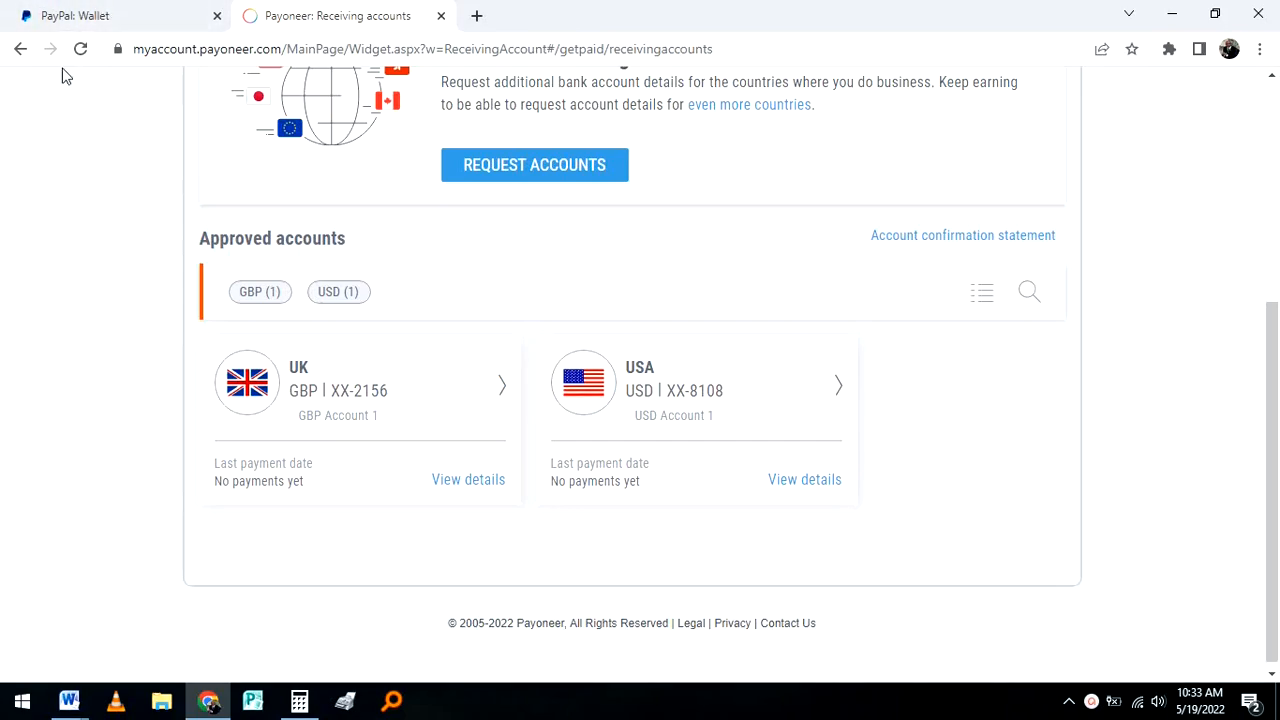
pyautogui.moveTo(107, 8)
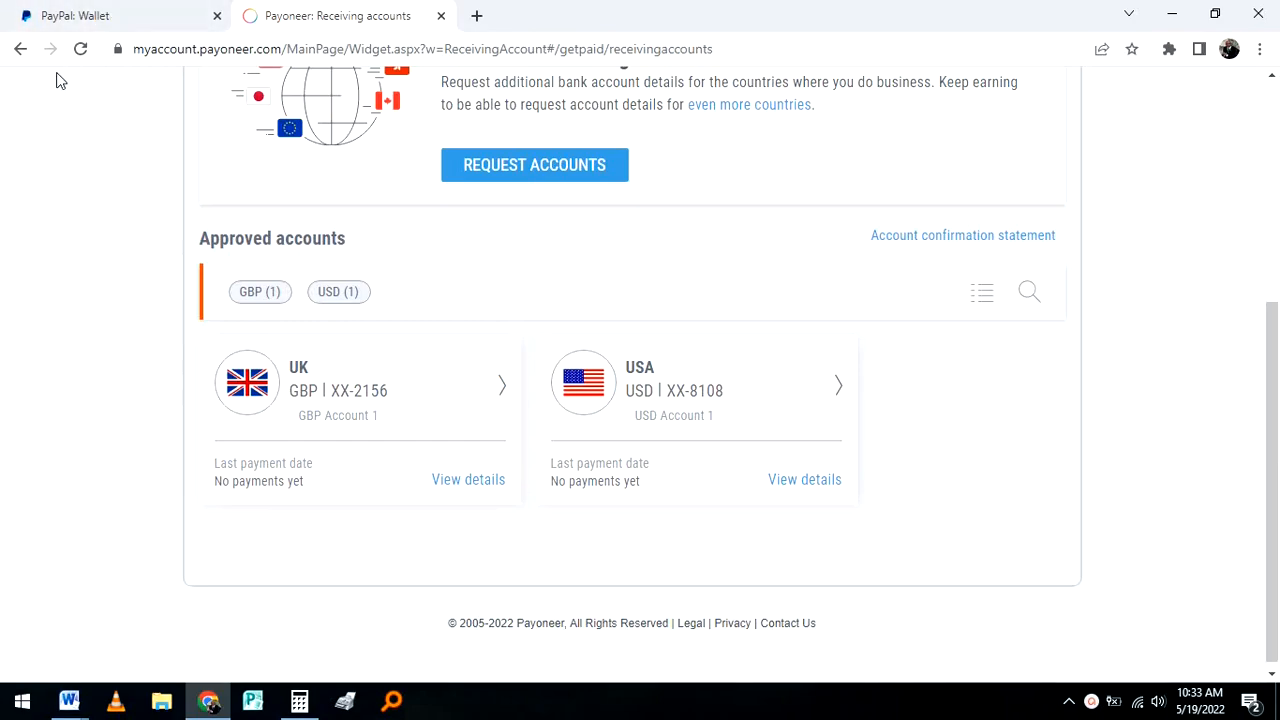
# Switch to the PayPal: Wallet tab showing the failed bank-link attempt
pyautogui.click(75, 15)
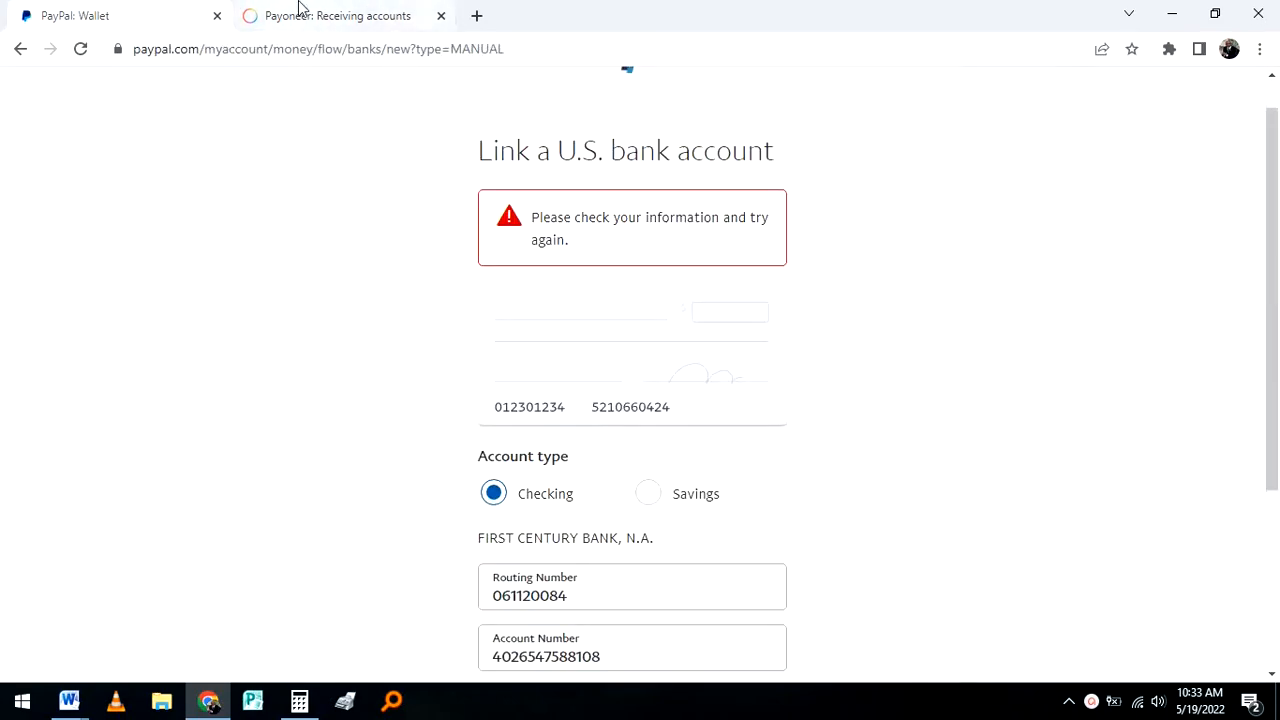
pyautogui.moveTo(313, 8)
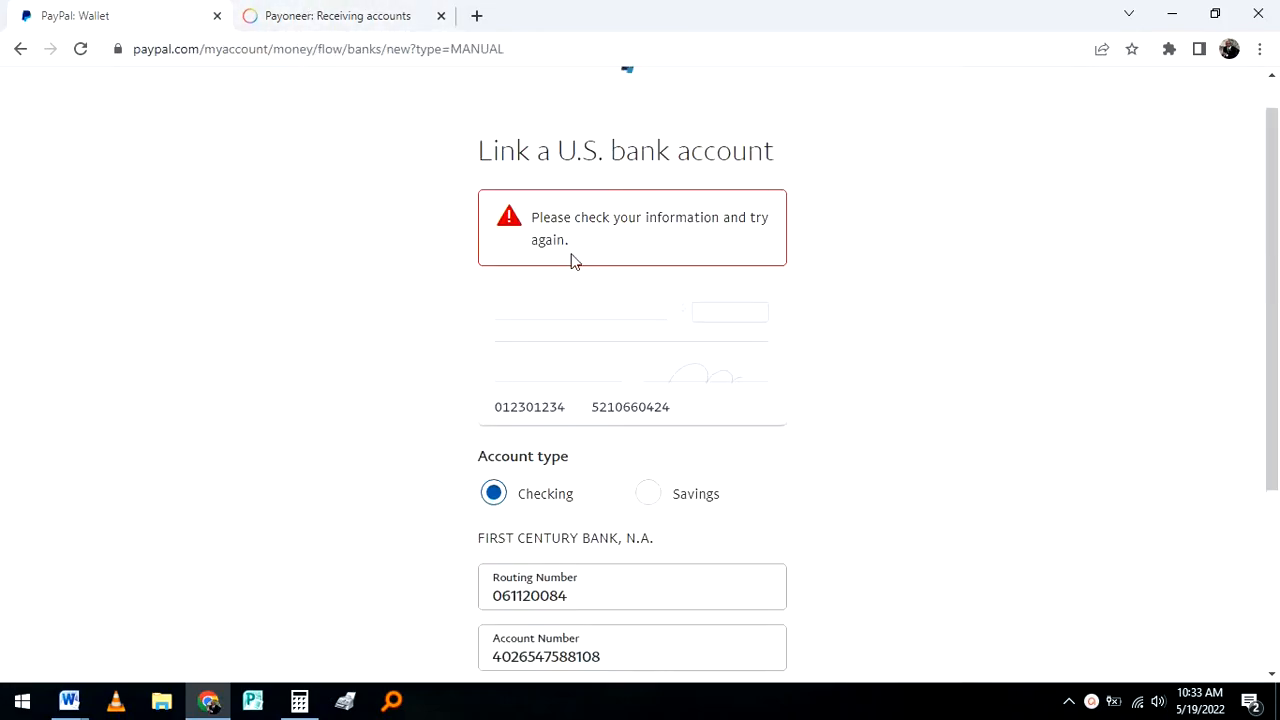
pyautogui.moveTo(337, 15)
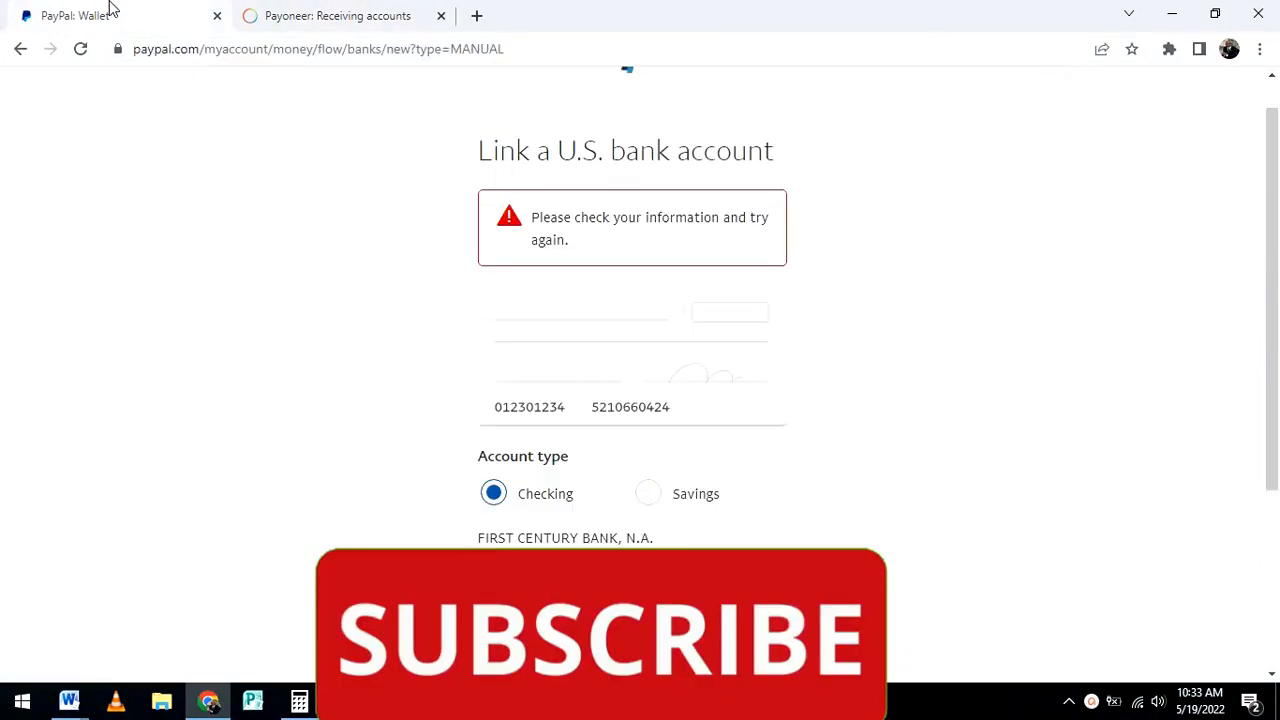
pyautogui.moveTo(575, 227)
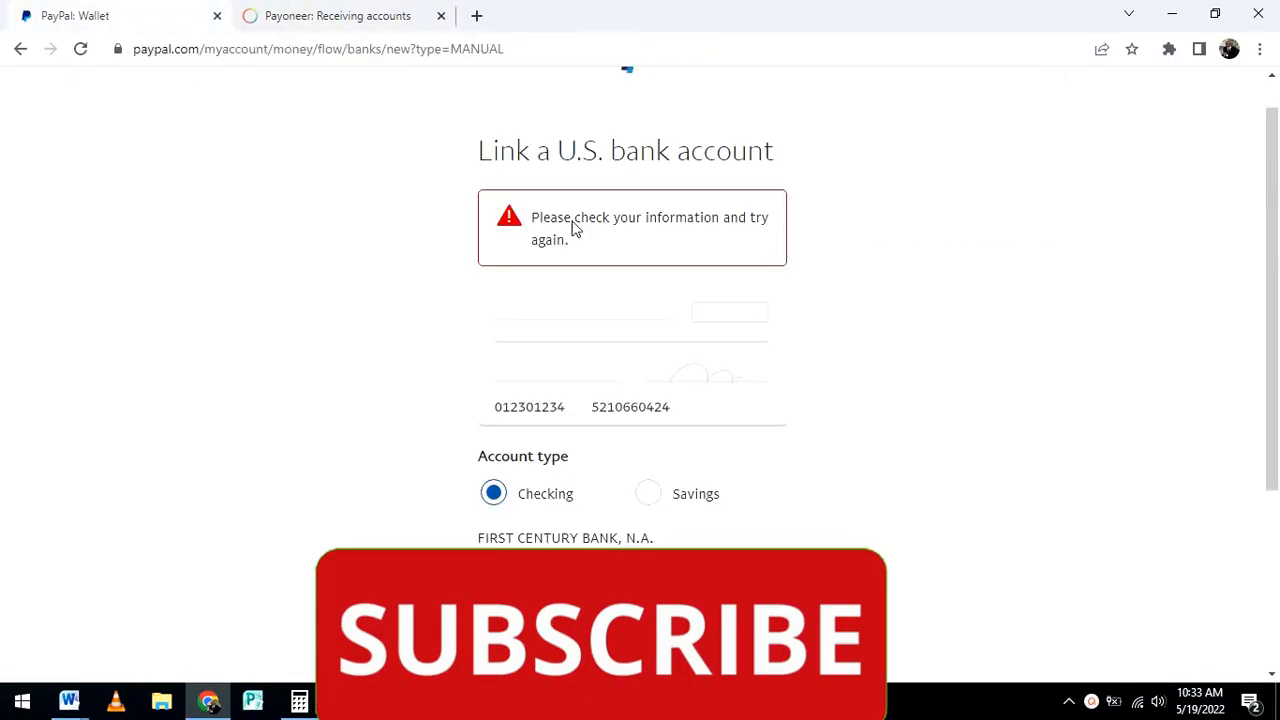
# Return to the Payoneer receiving accounts tab after reviewing PayPal's bank-link error
pyautogui.click(337, 15)
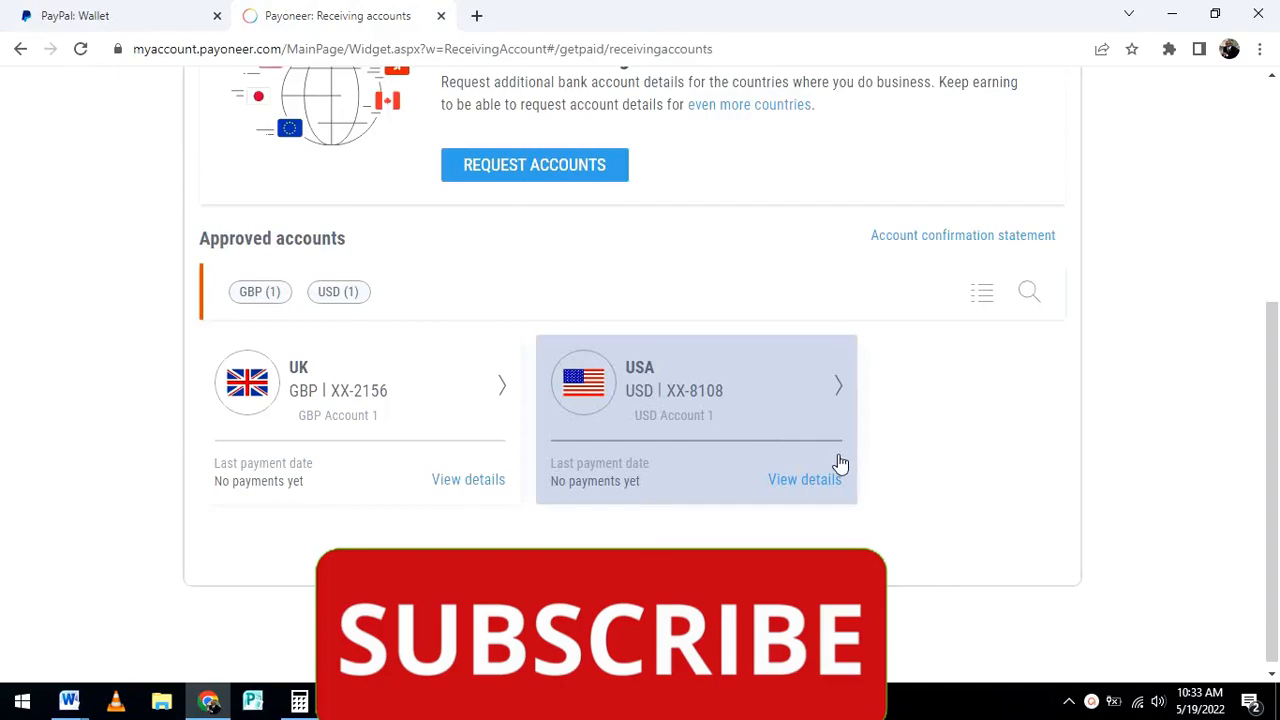
# Open the USD account's details and its solution guide
pyautogui.click(804, 479)
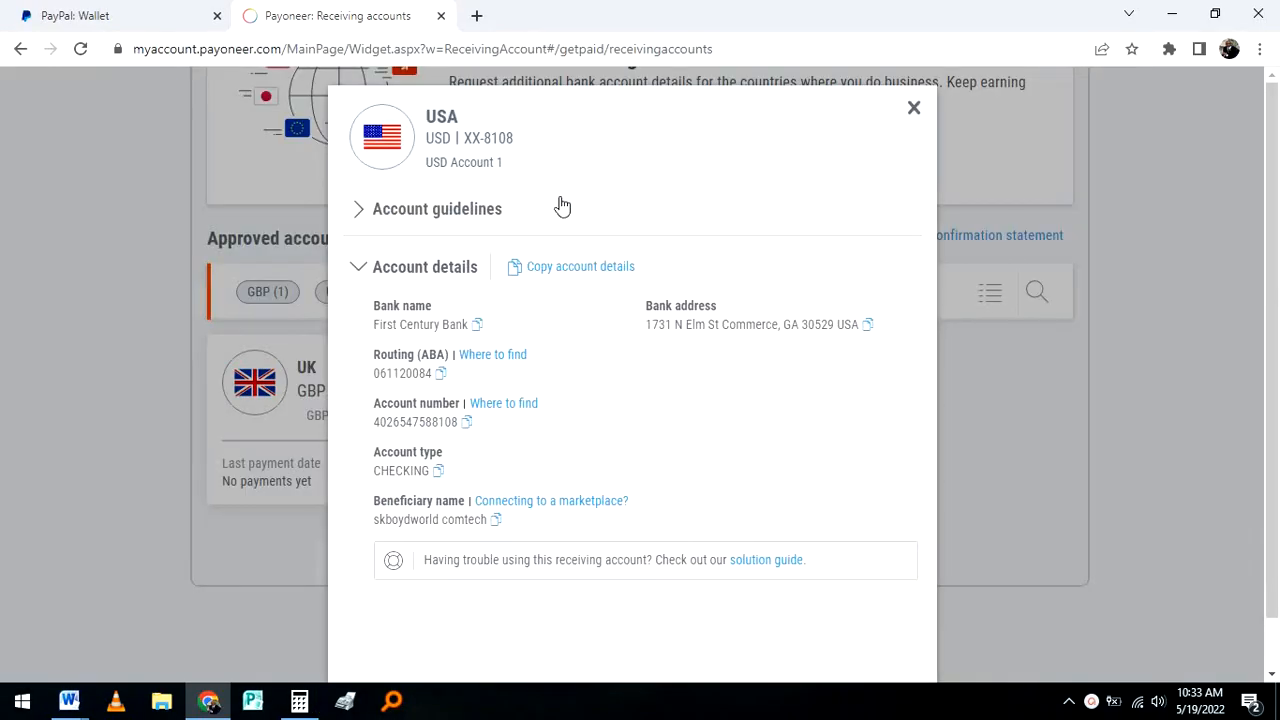
pyautogui.scroll(-3)
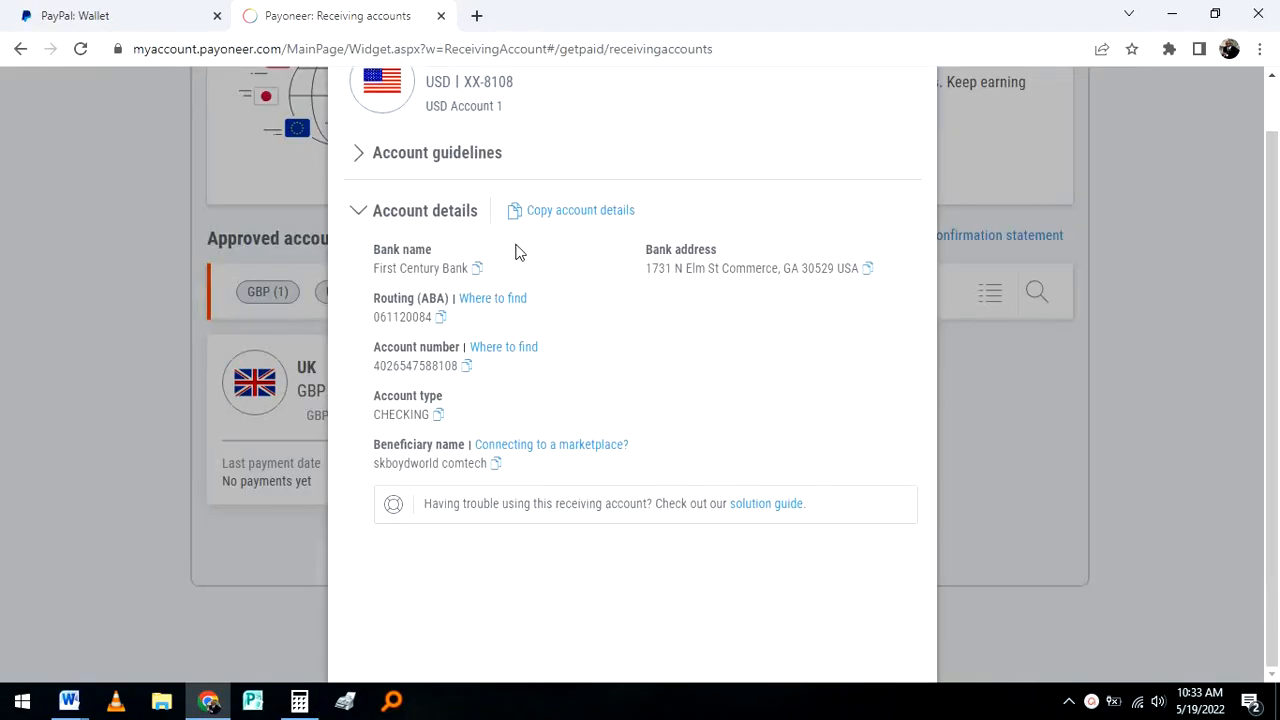
pyautogui.moveTo(537, 461)
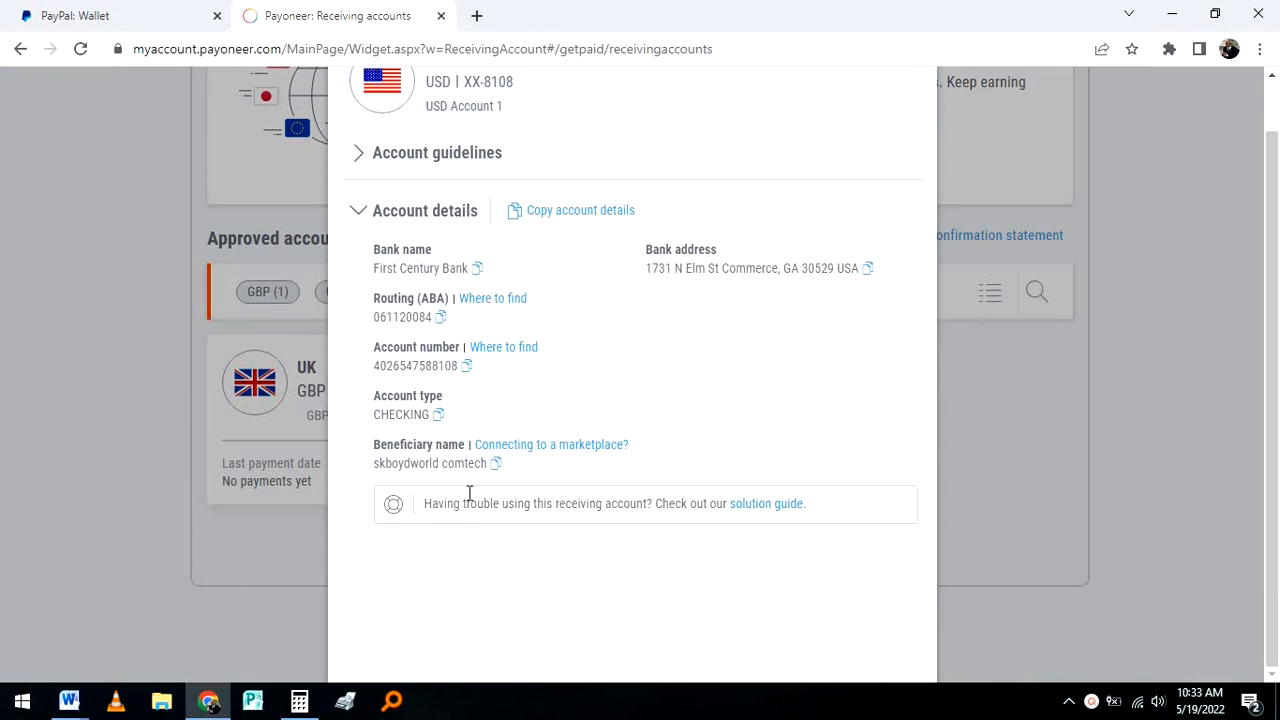
pyautogui.moveTo(490, 520)
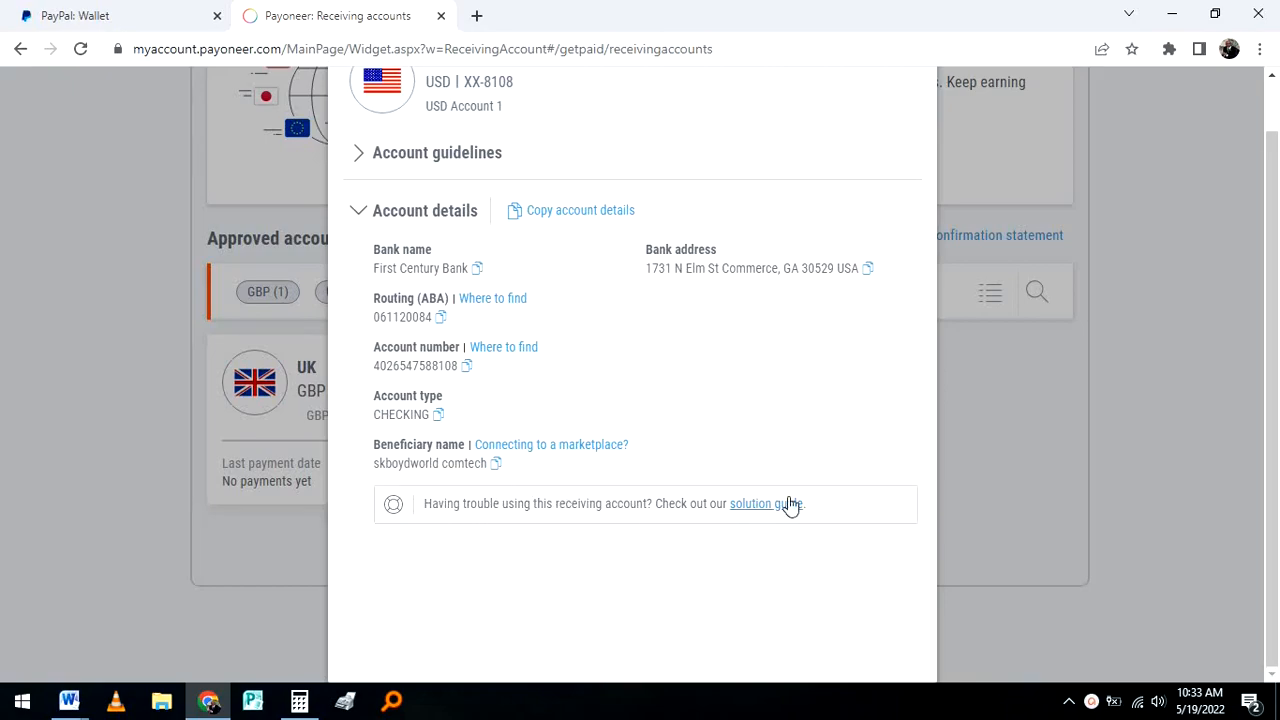
pyautogui.click(766, 503)
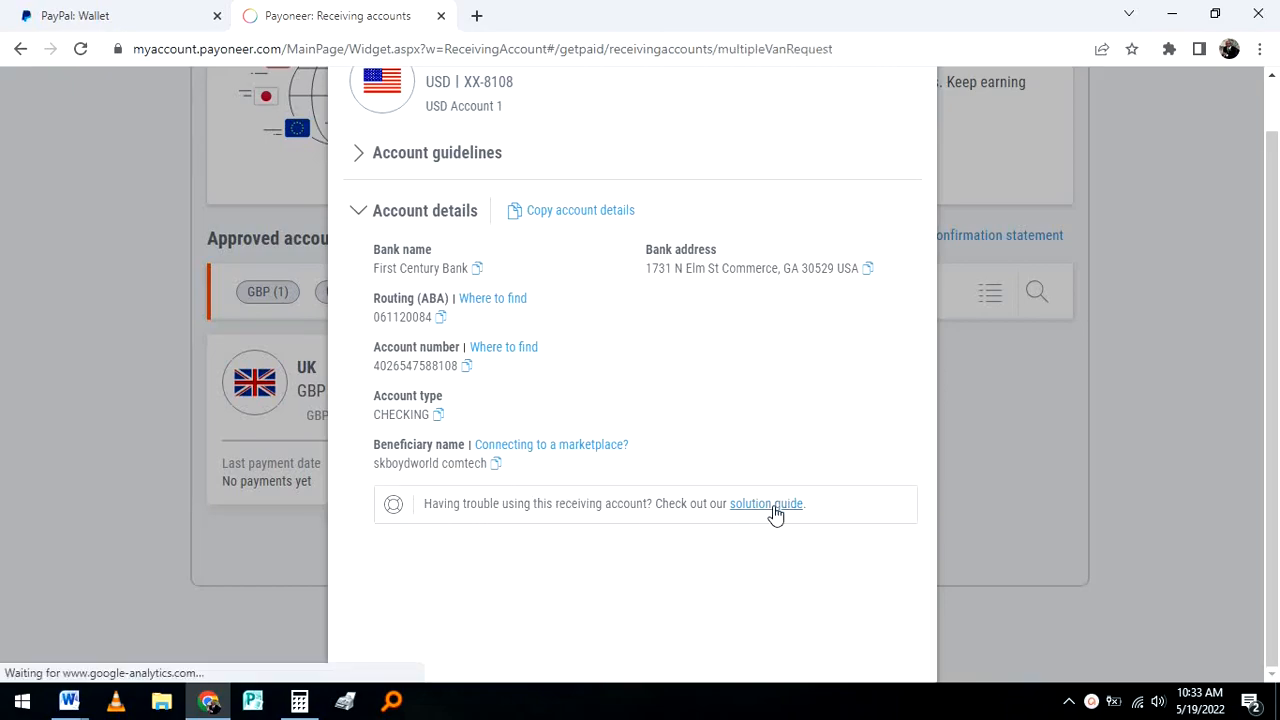
pyautogui.click(766, 503)
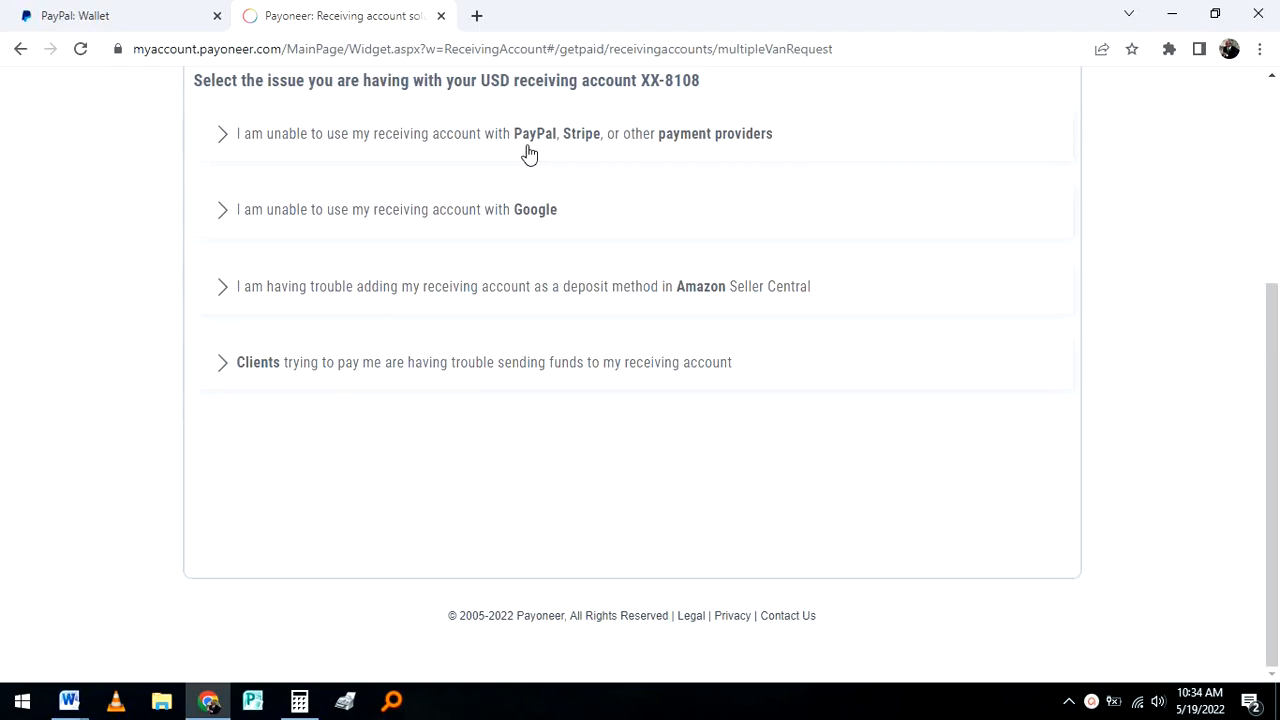
pyautogui.moveTo(586, 151)
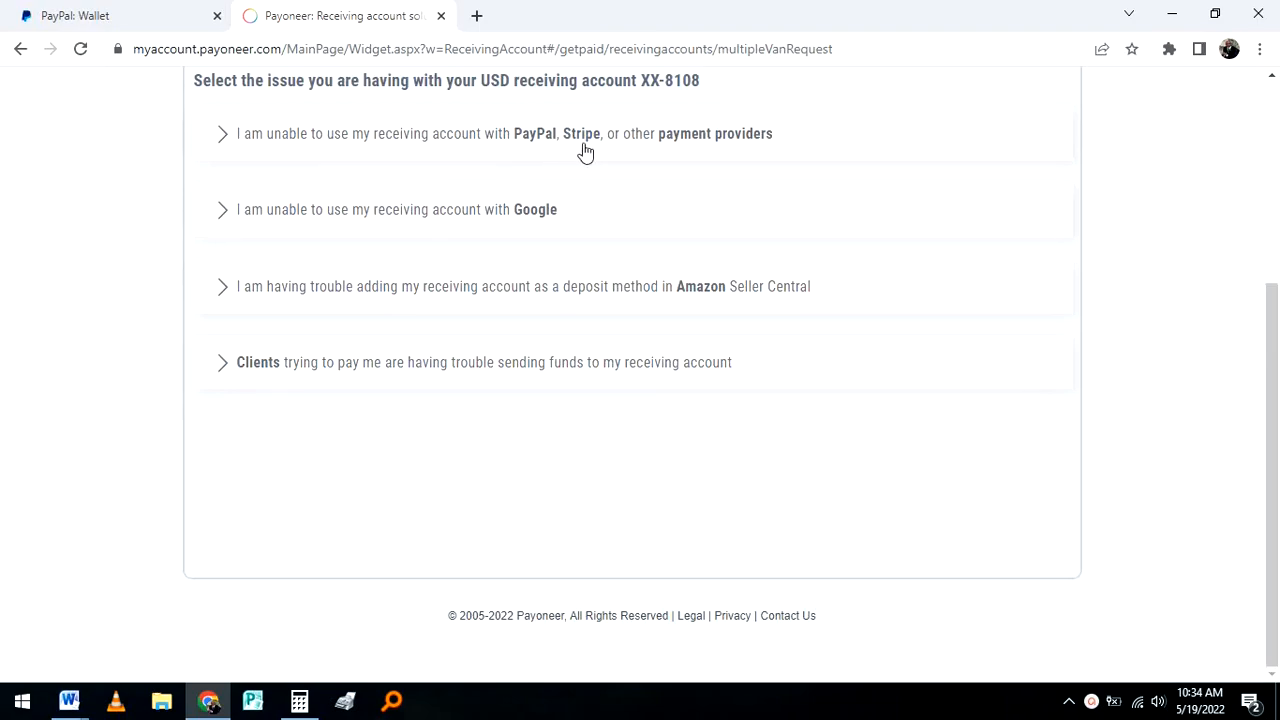
# Expand the PayPal issue and accept replacing account XX-8108
pyautogui.scroll(3)
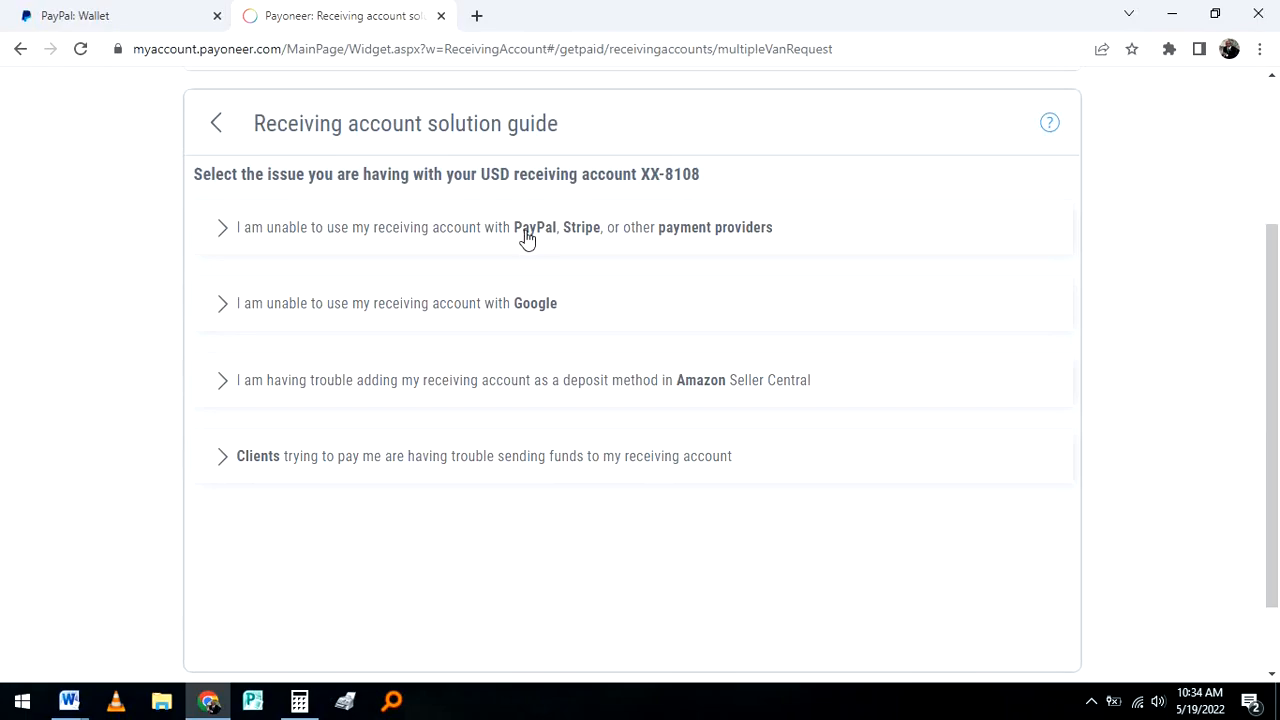
pyautogui.click(500, 227)
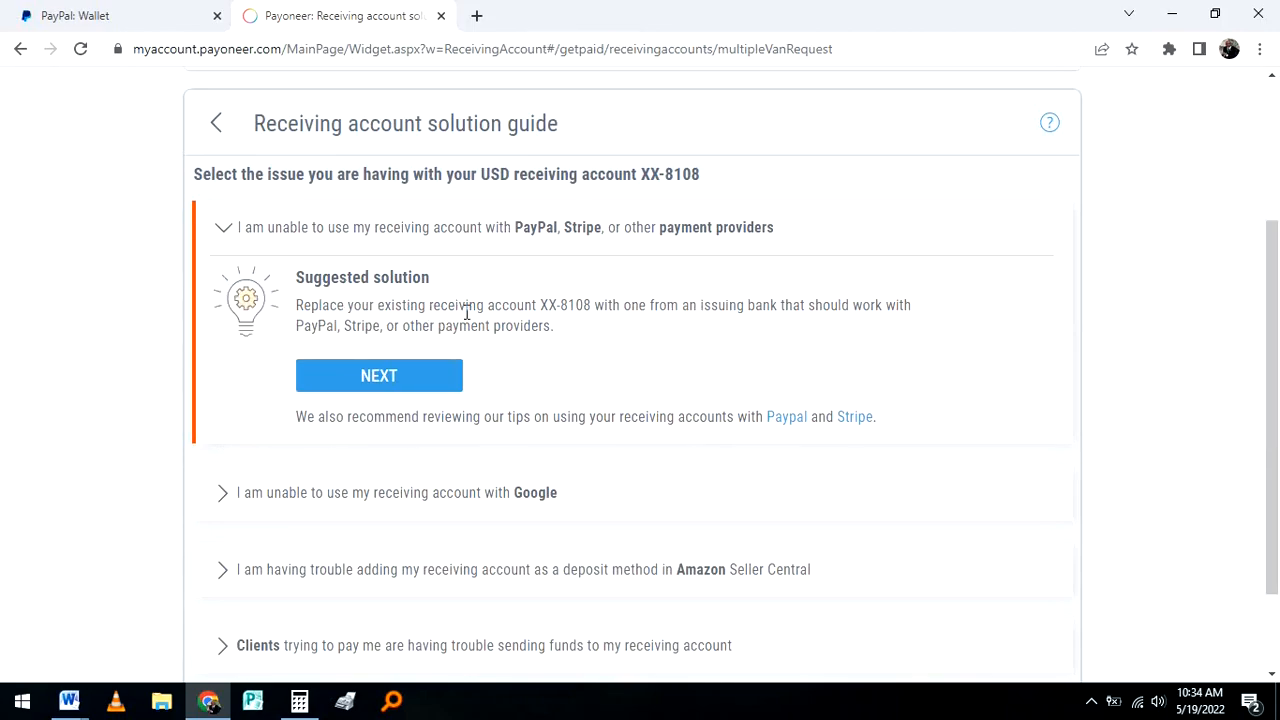
pyautogui.moveTo(603, 333)
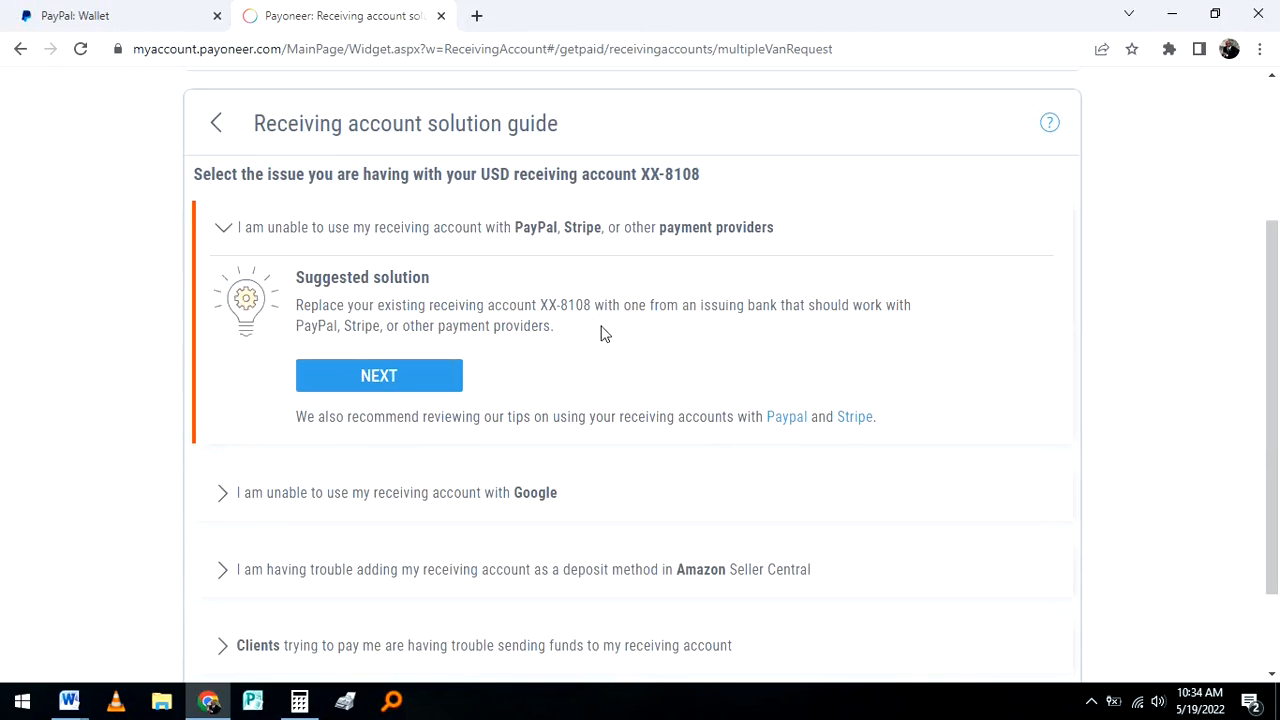
pyautogui.moveTo(690, 323)
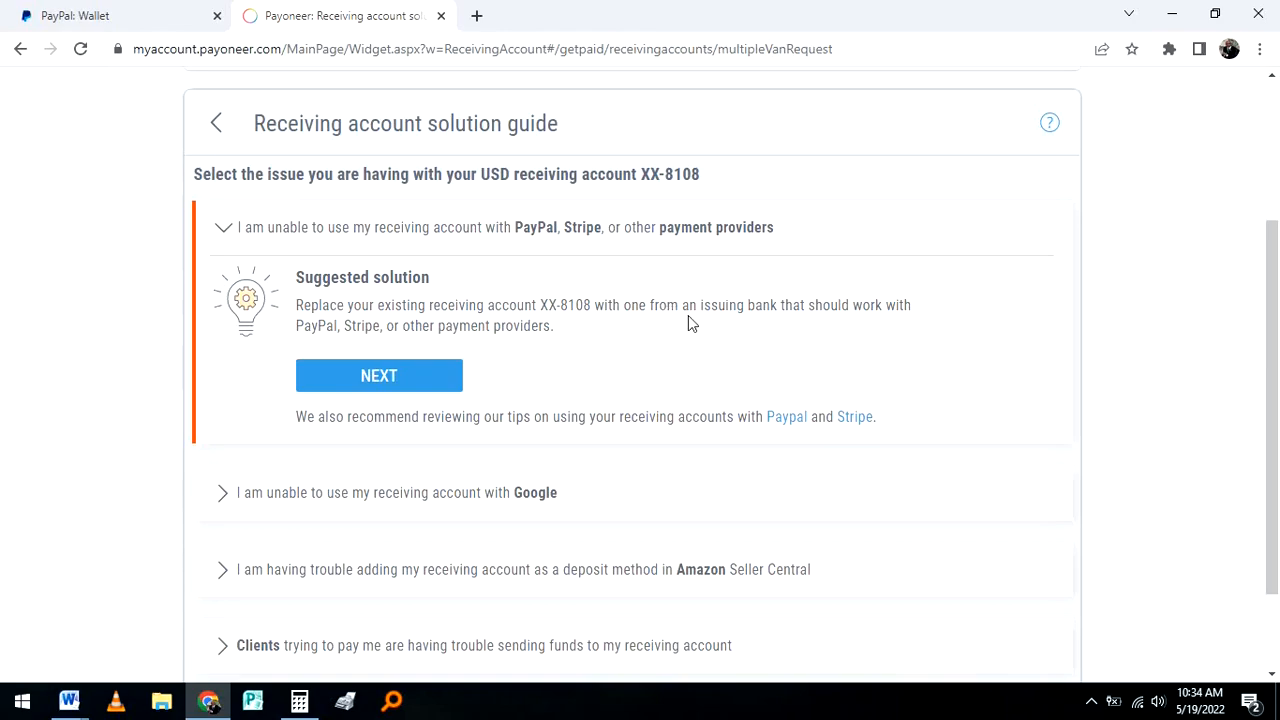
pyautogui.moveTo(705, 325)
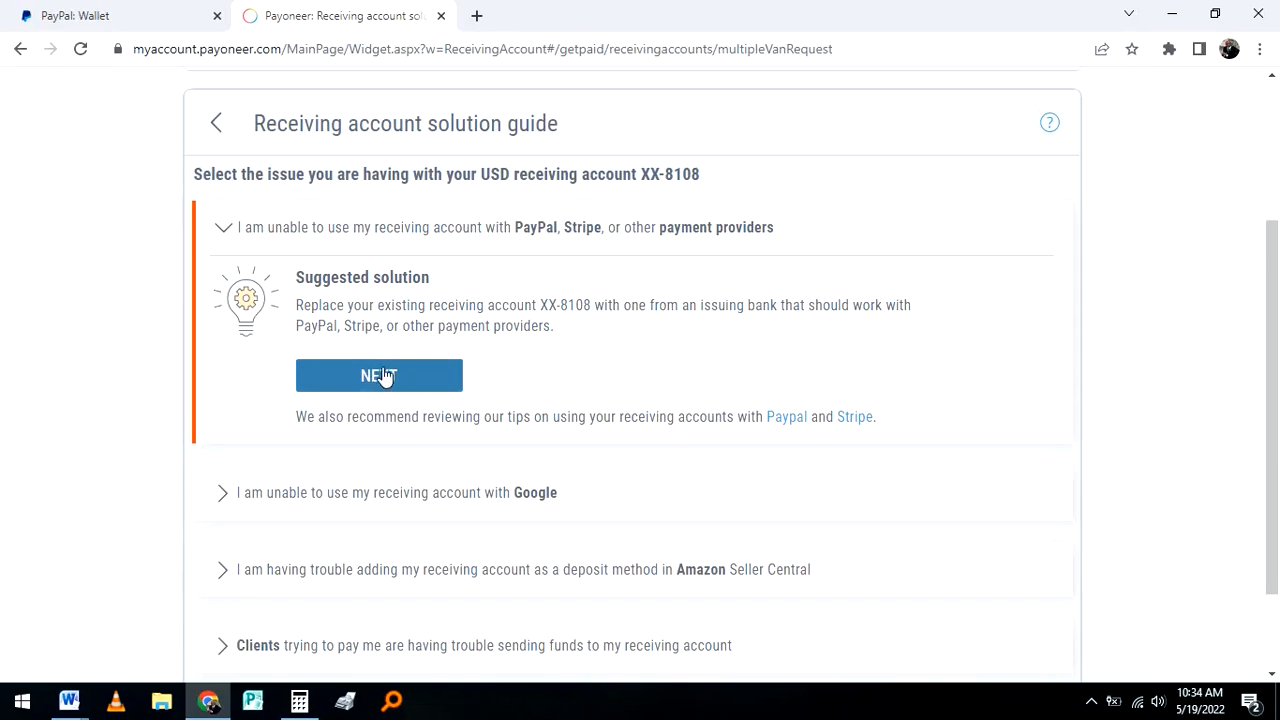
pyautogui.click(379, 375)
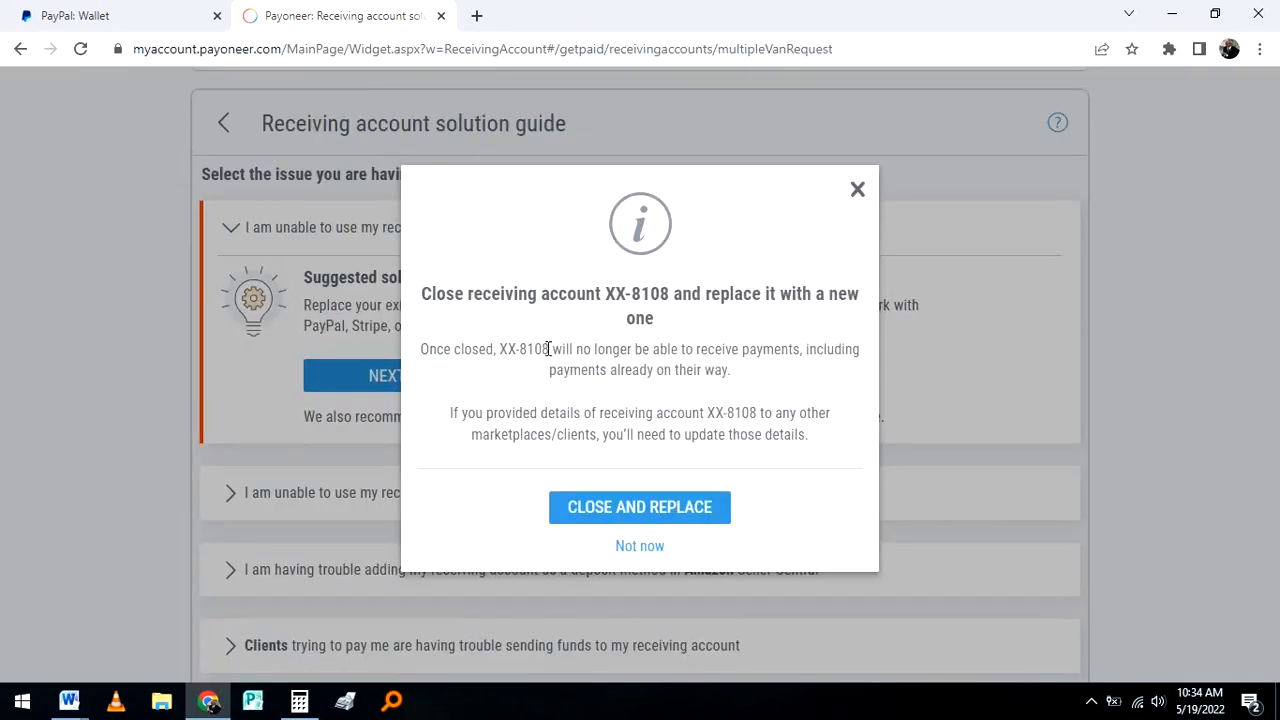
pyautogui.moveTo(458, 318)
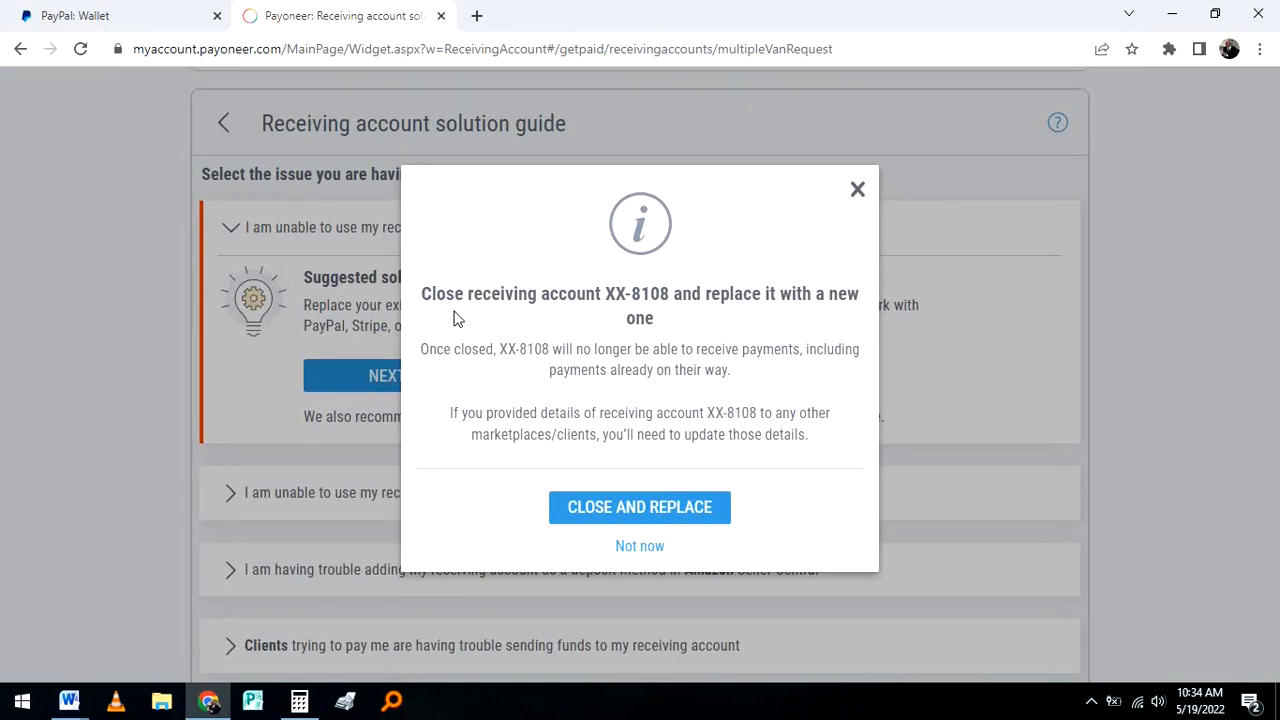
pyautogui.moveTo(675, 318)
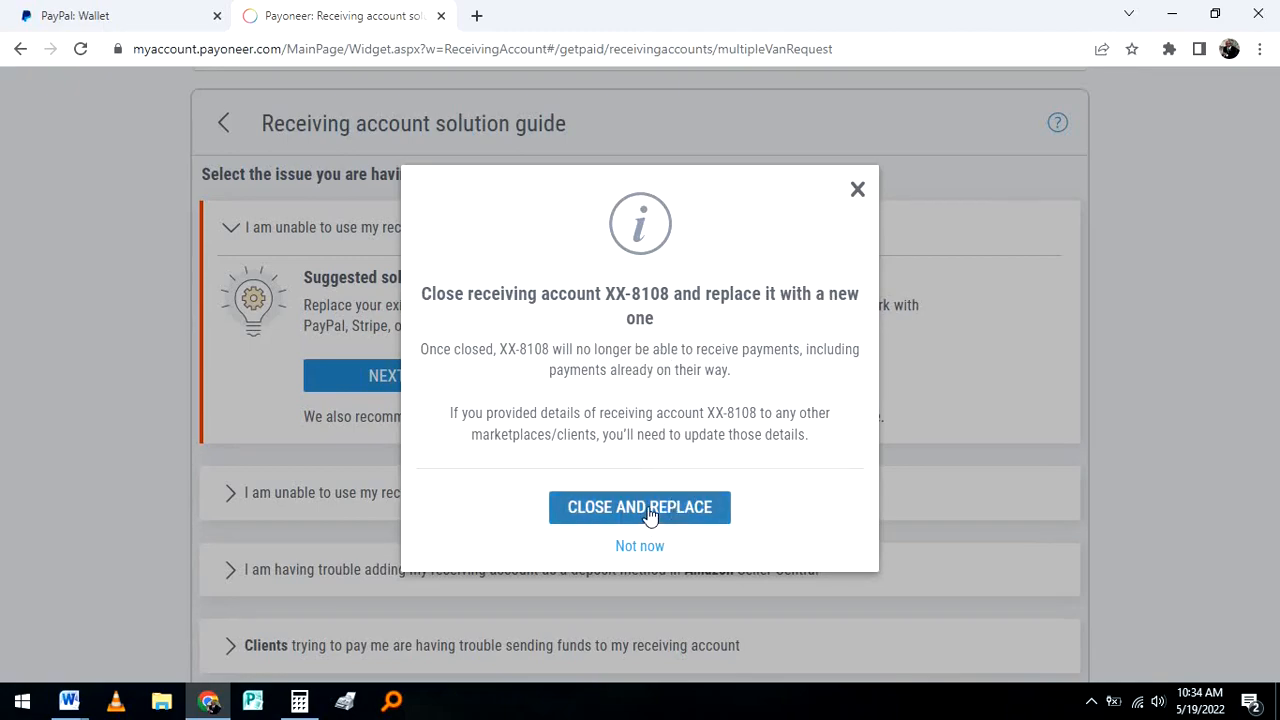
# Confirm Next and Close and Replace for account XX-8108
pyautogui.click(639, 507)
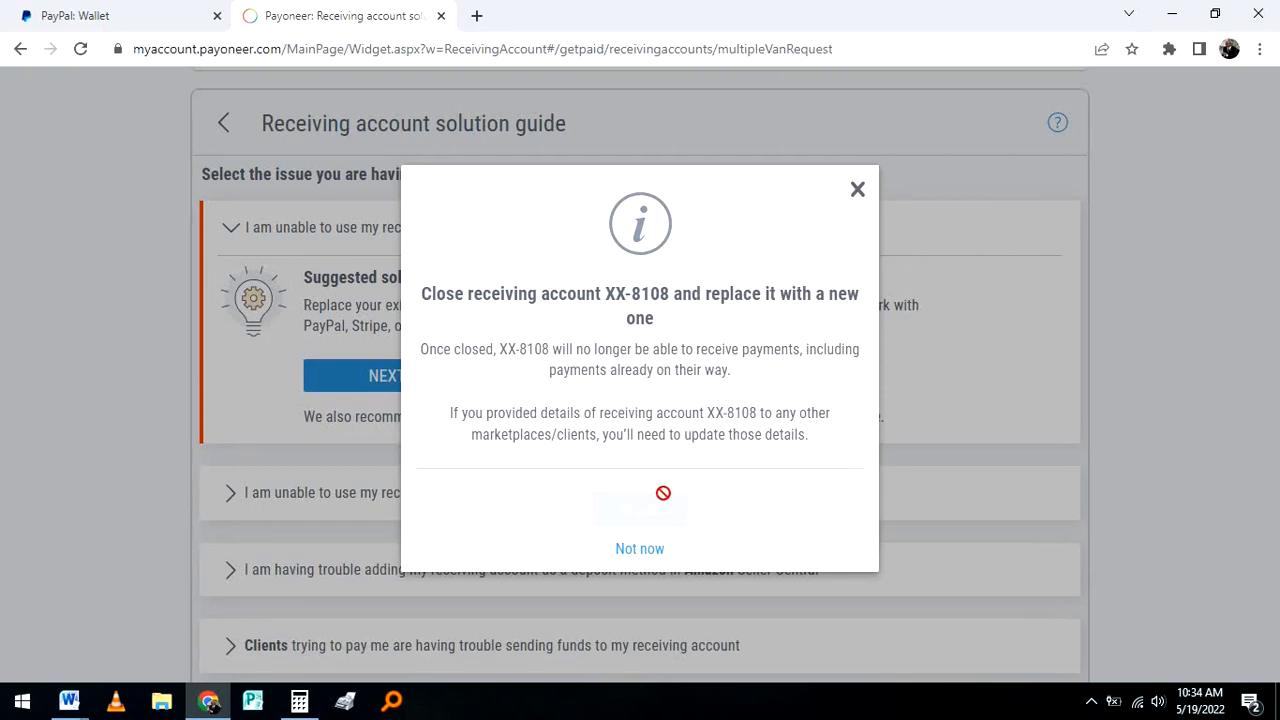
pyautogui.click(663, 493)
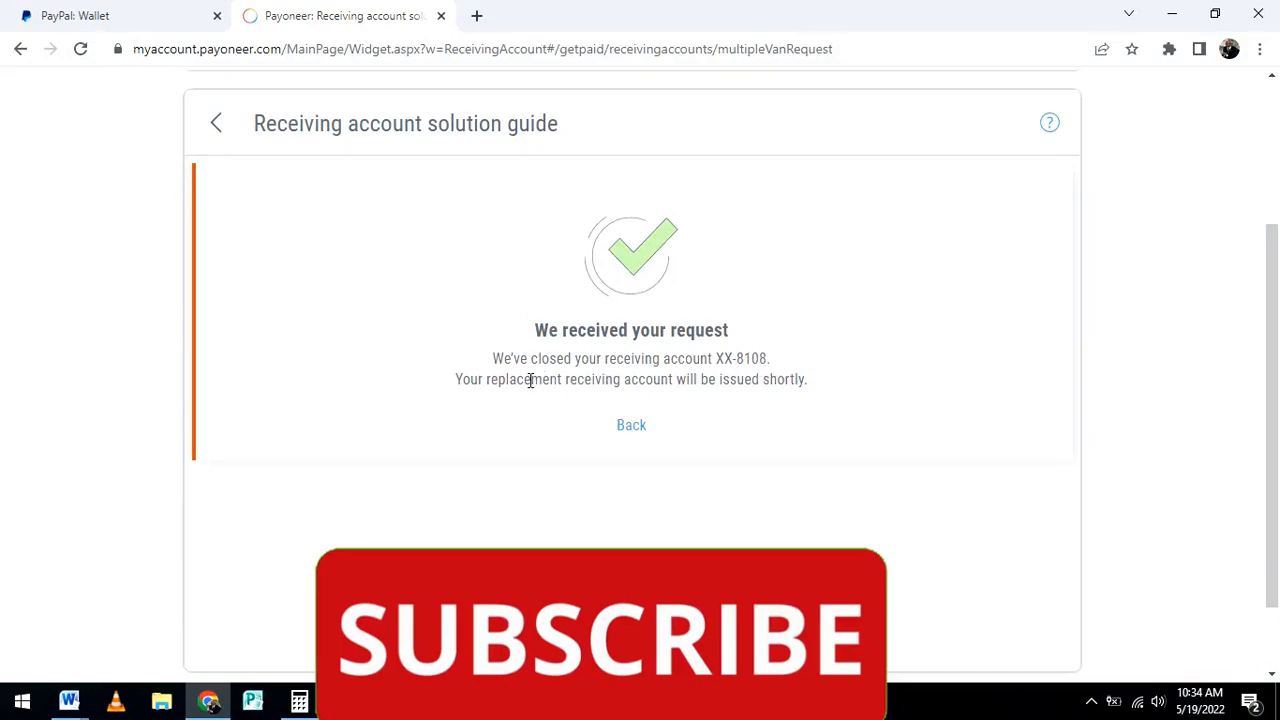
pyautogui.moveTo(499, 401)
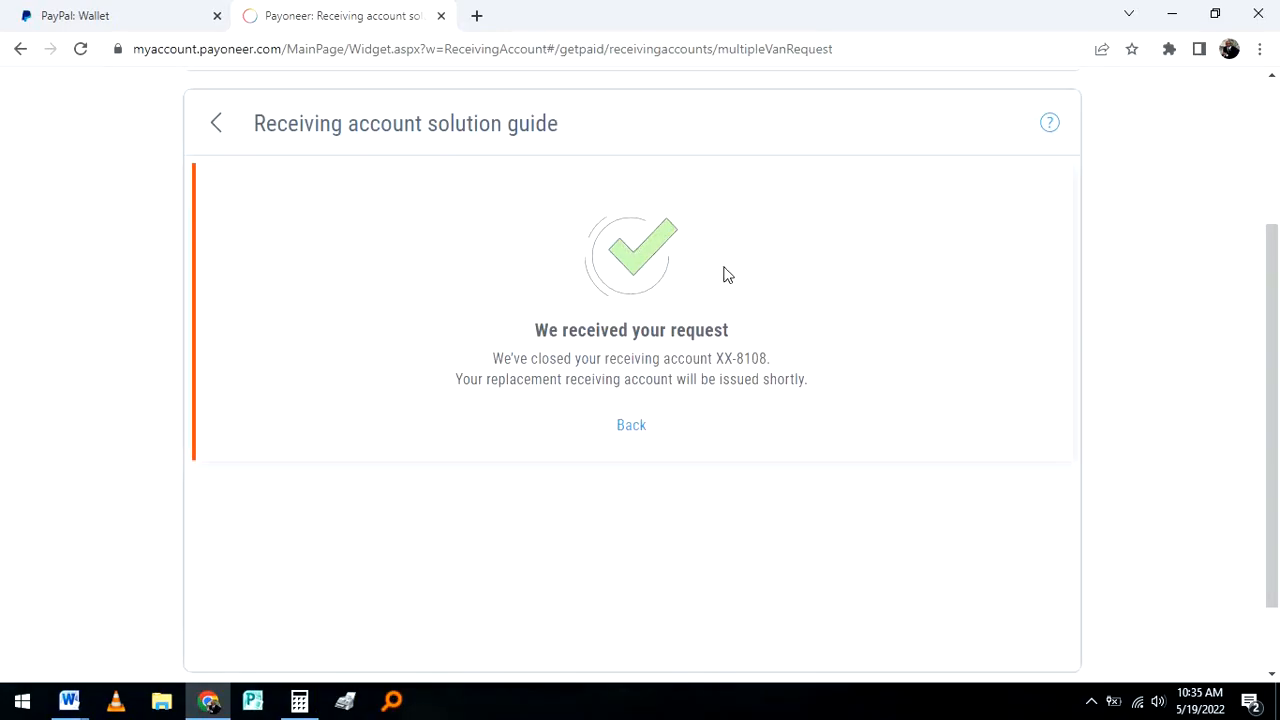
pyautogui.moveTo(650, 462)
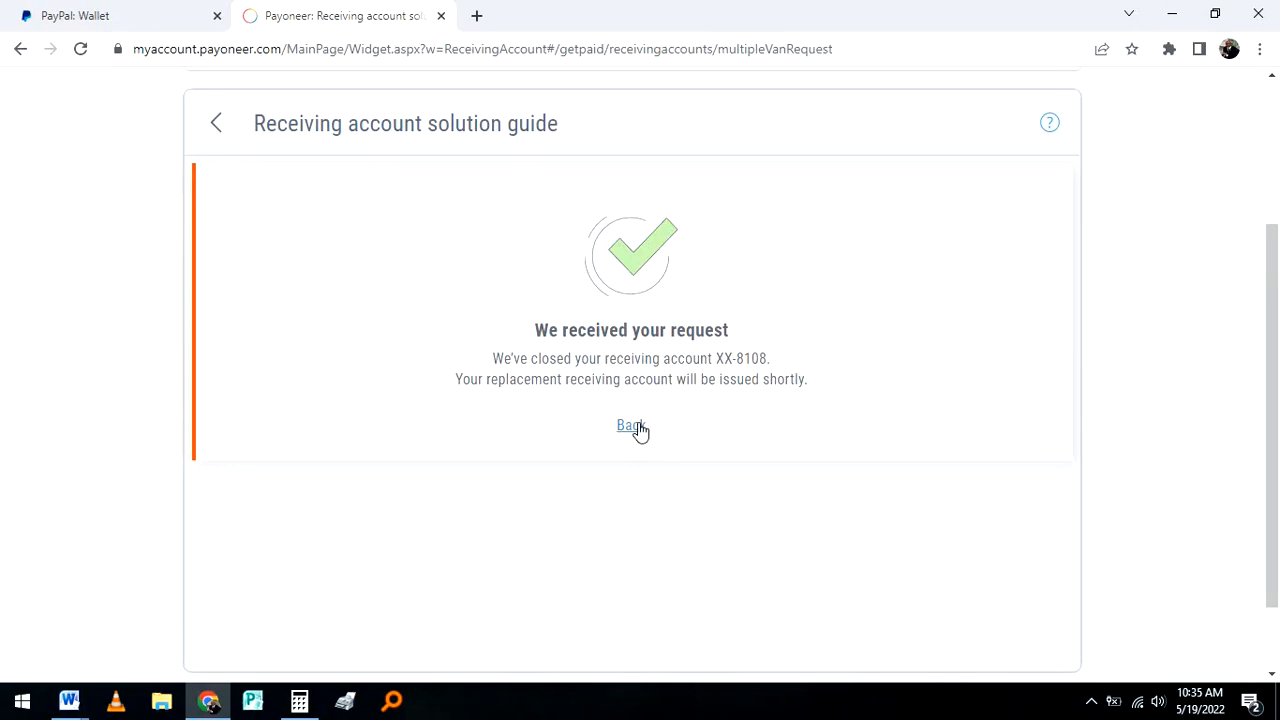
# Go back and scroll to approved accounts showing new USD XX-2967 beside GBP XX-2156
pyautogui.click(630, 426)
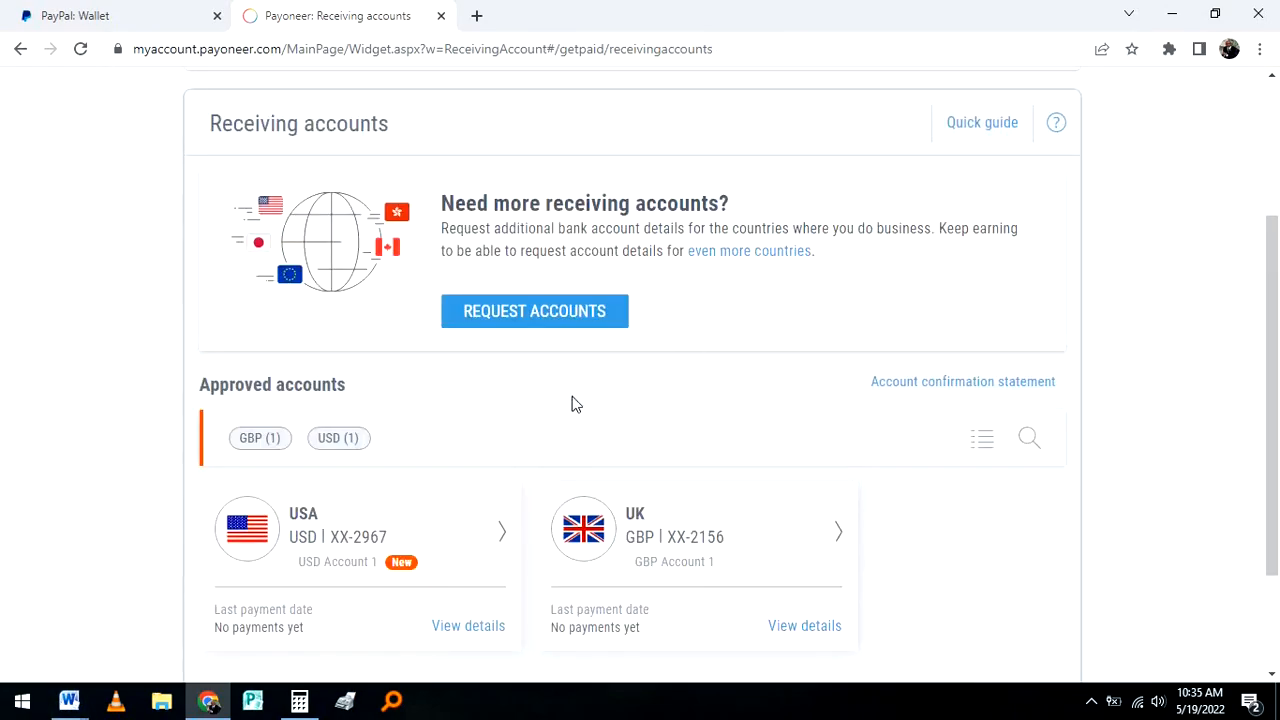
pyautogui.scroll(-3)
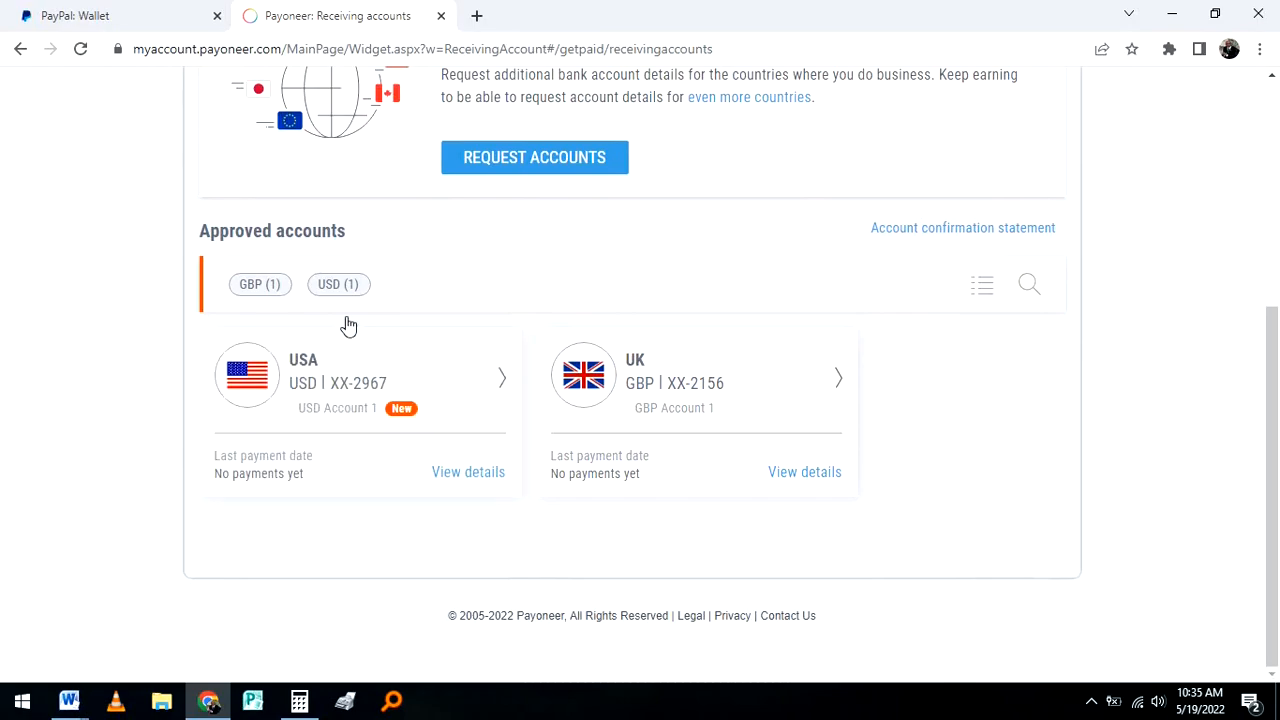
pyautogui.moveTo(277, 578)
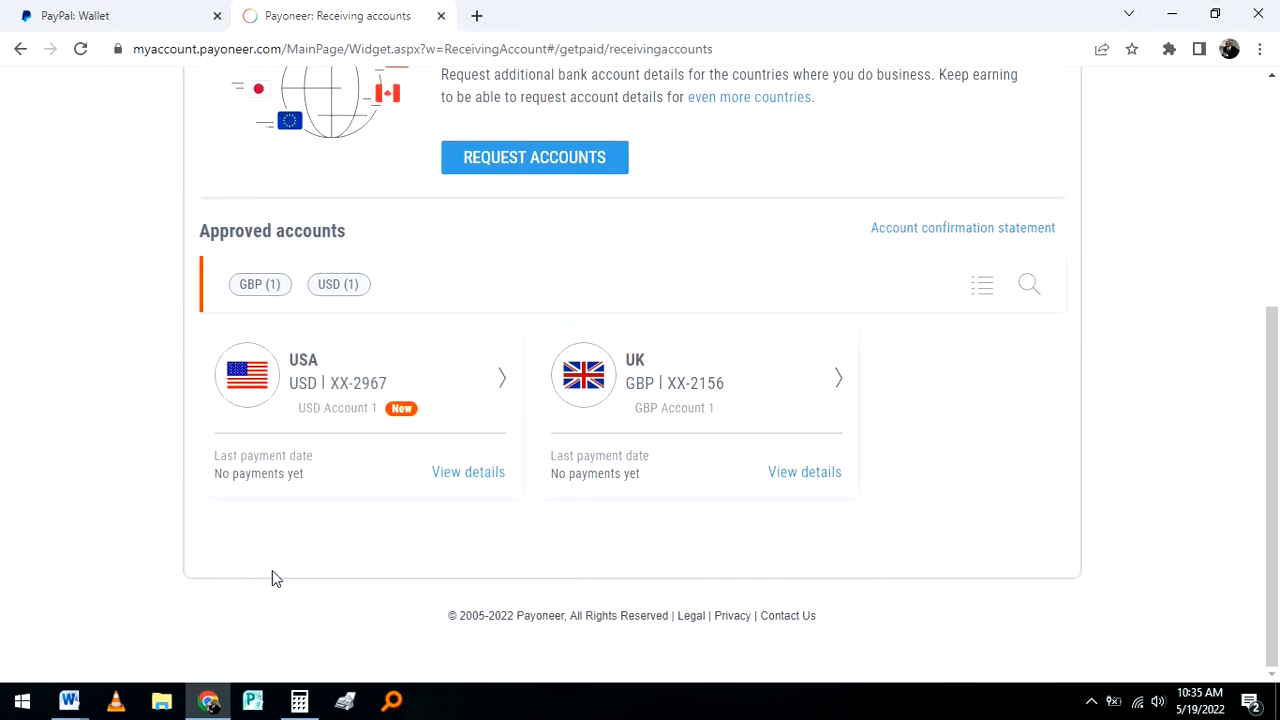
pyautogui.scroll(3)
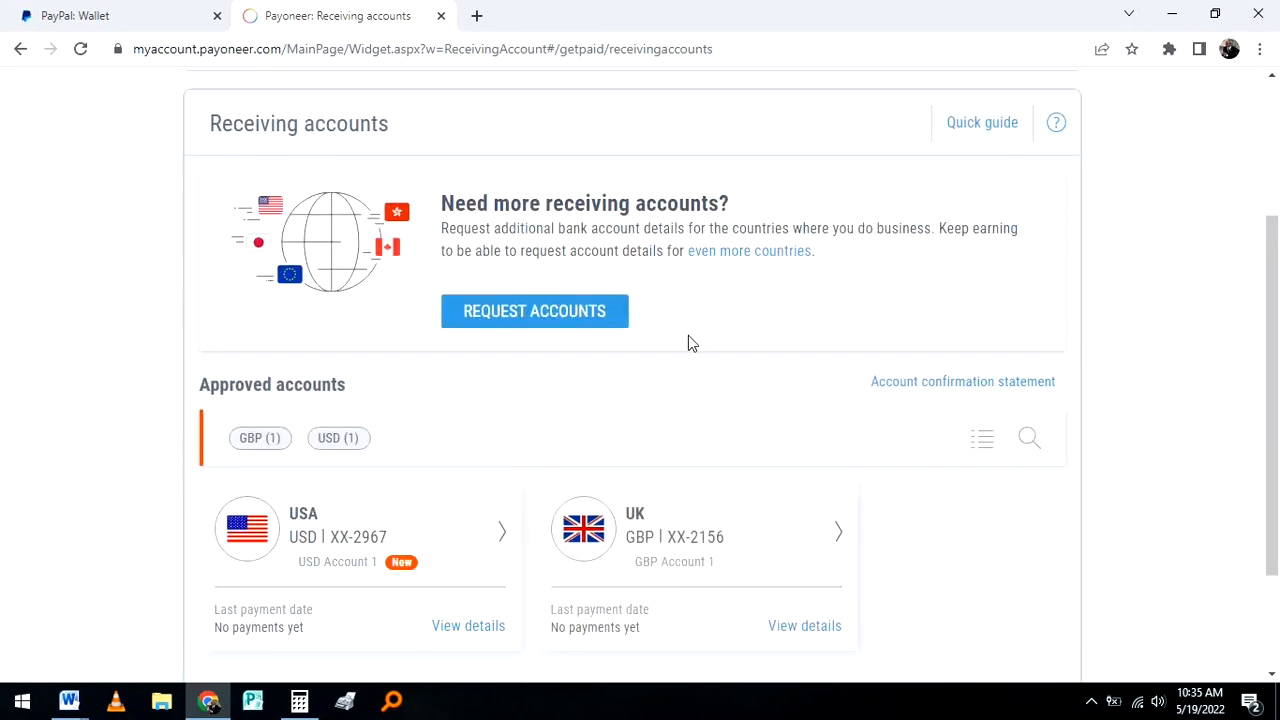
pyautogui.scroll(-3)
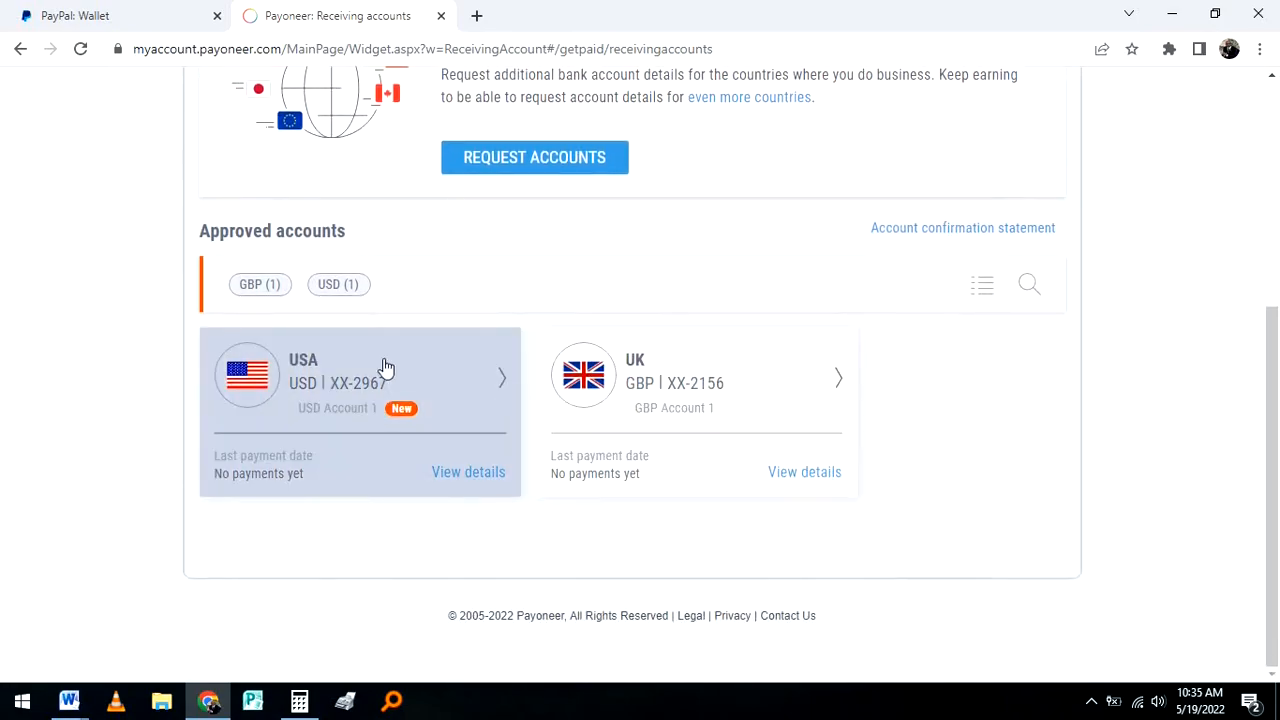
pyautogui.moveTo(183, 614)
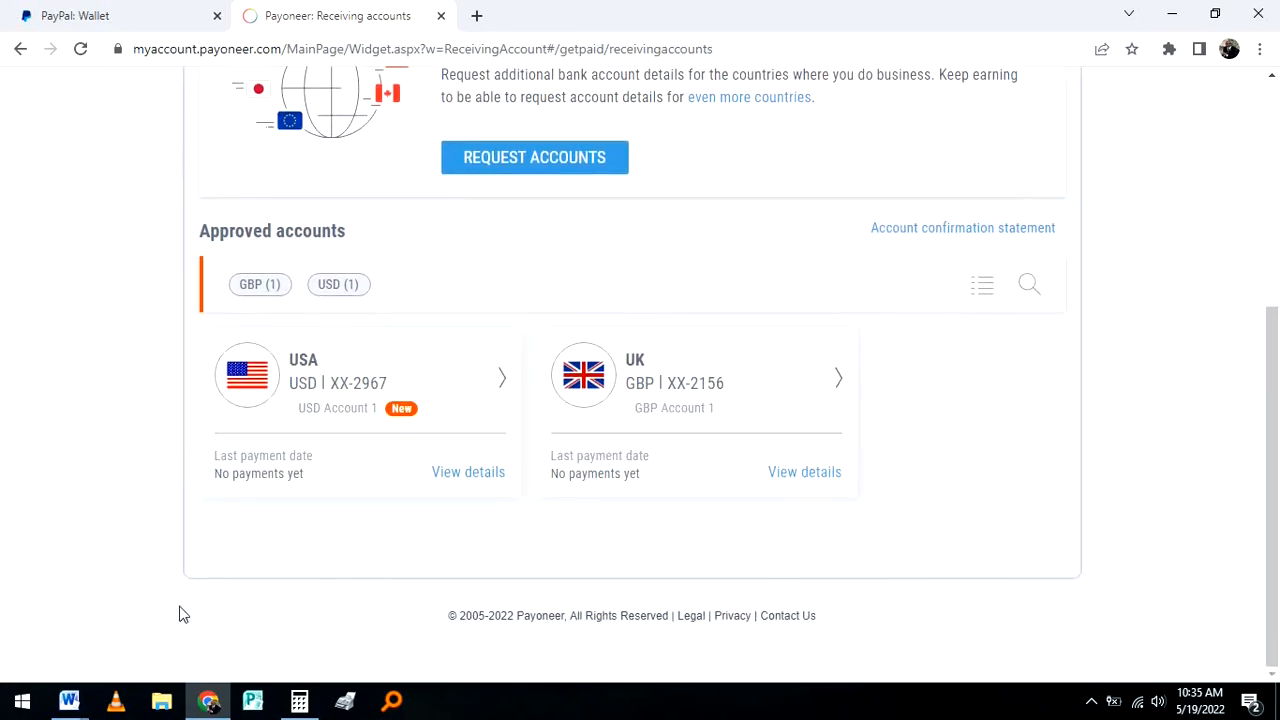
pyautogui.moveTo(367, 349)
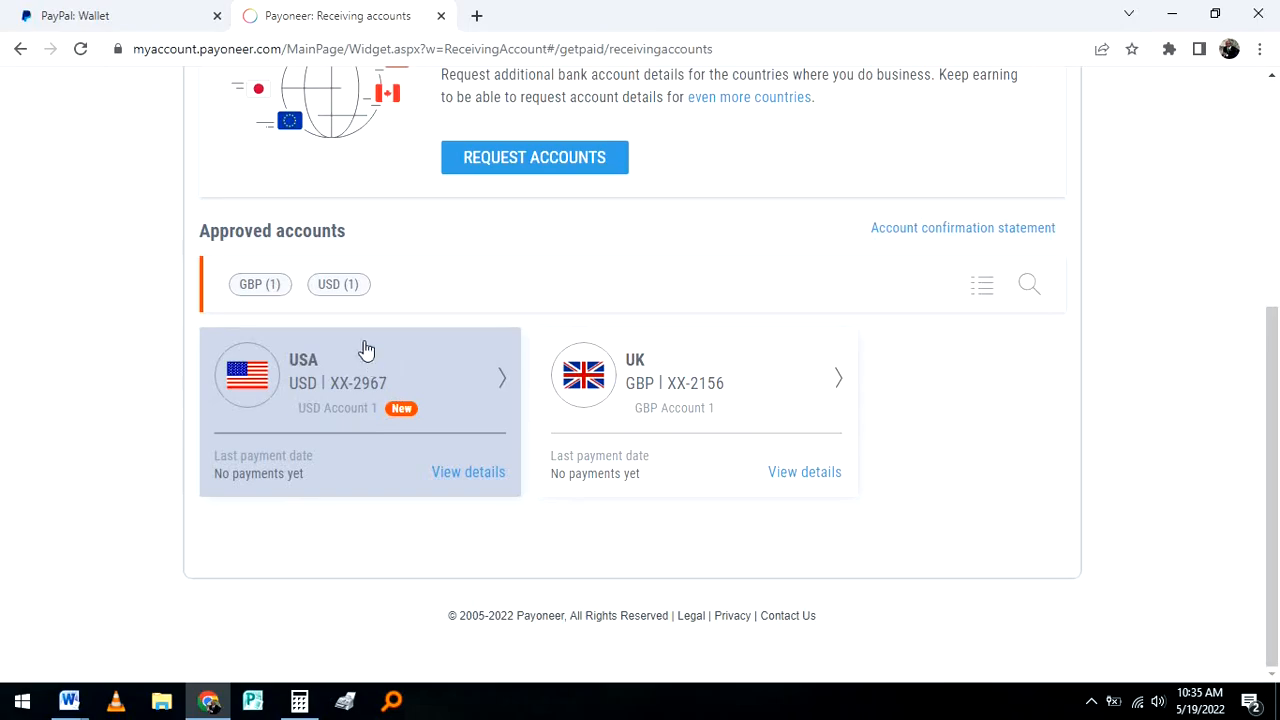